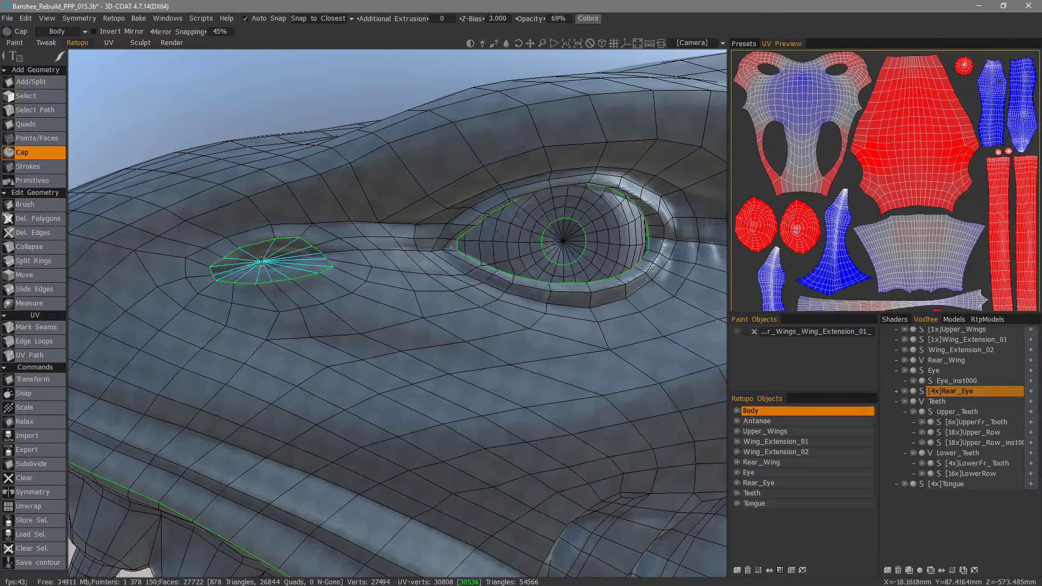
Step: Cap the open hole in front of the creature's eye with a single n-gon face
key(Shift)
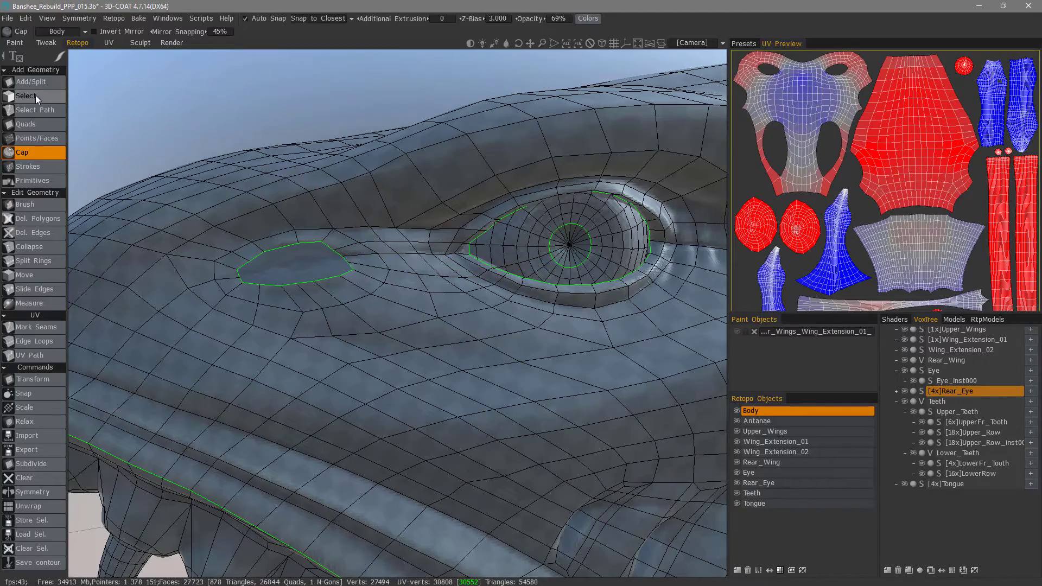
click(26, 96)
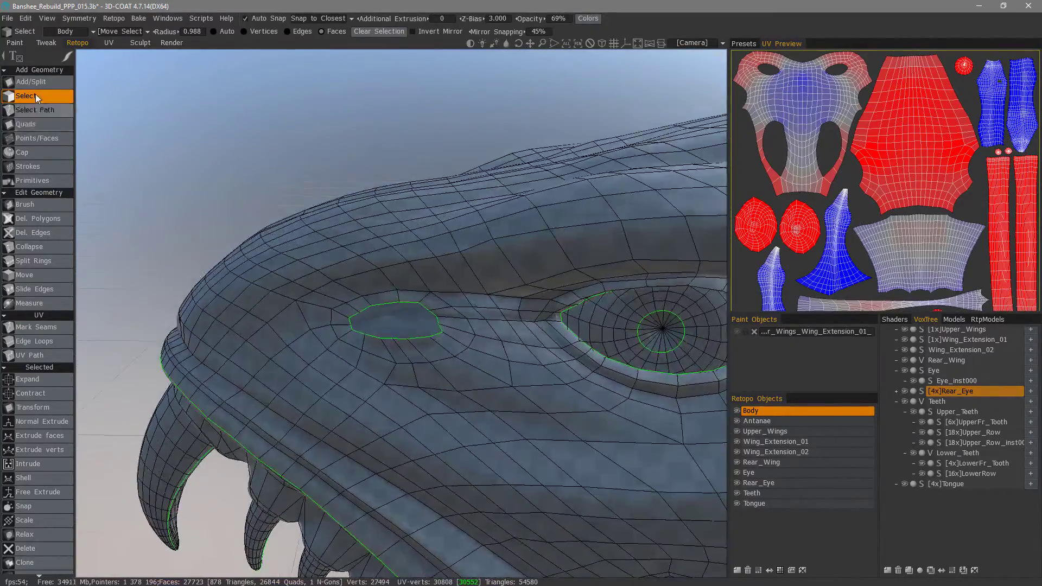
Step: Orbit and zoom to the horn rising from the creature's body
click(28, 81)
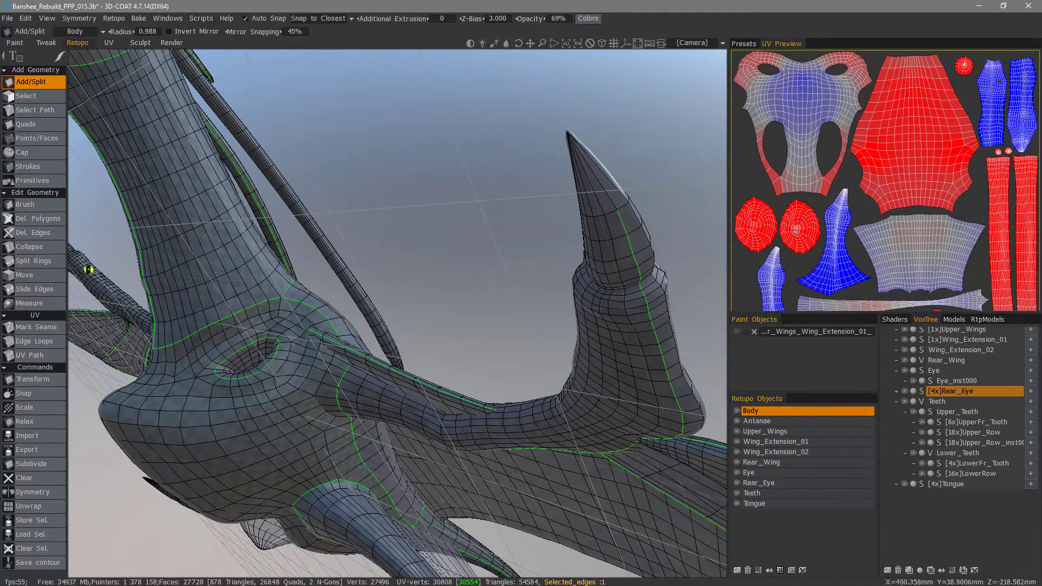
Step: Insert two new edge rings around the horn tip with Split Rings
click(33, 261)
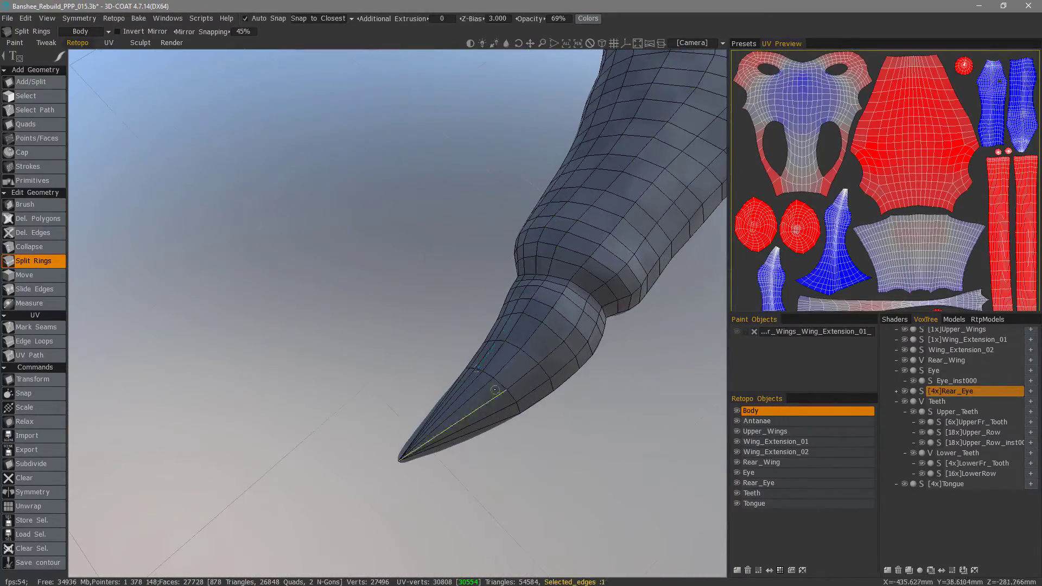
click(512, 386)
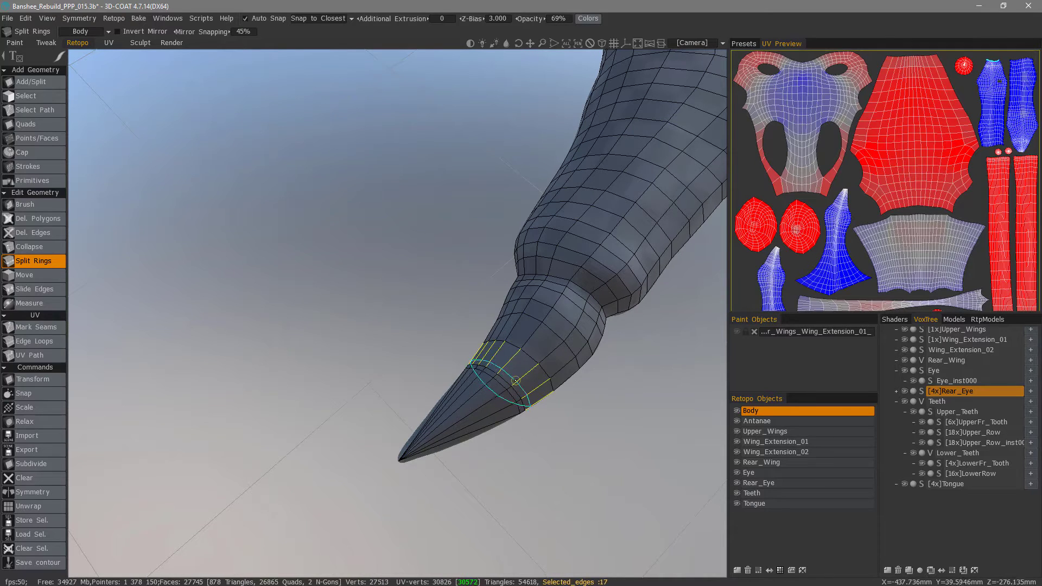
click(508, 378)
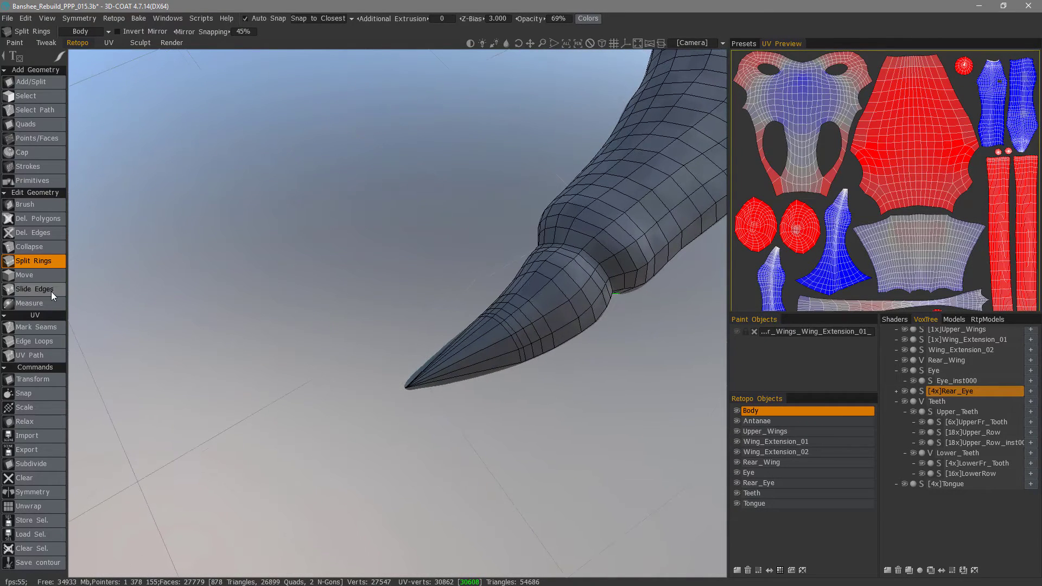
Step: Lower retopo overlay opacity to 42% and slide the new rings evenly toward the horn point
click(34, 289)
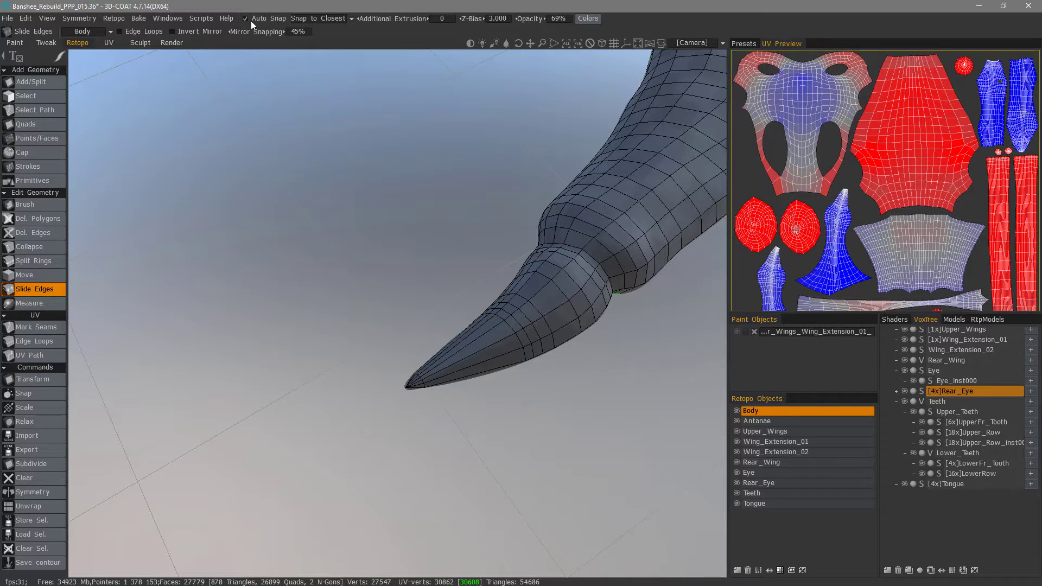
click(493, 326)
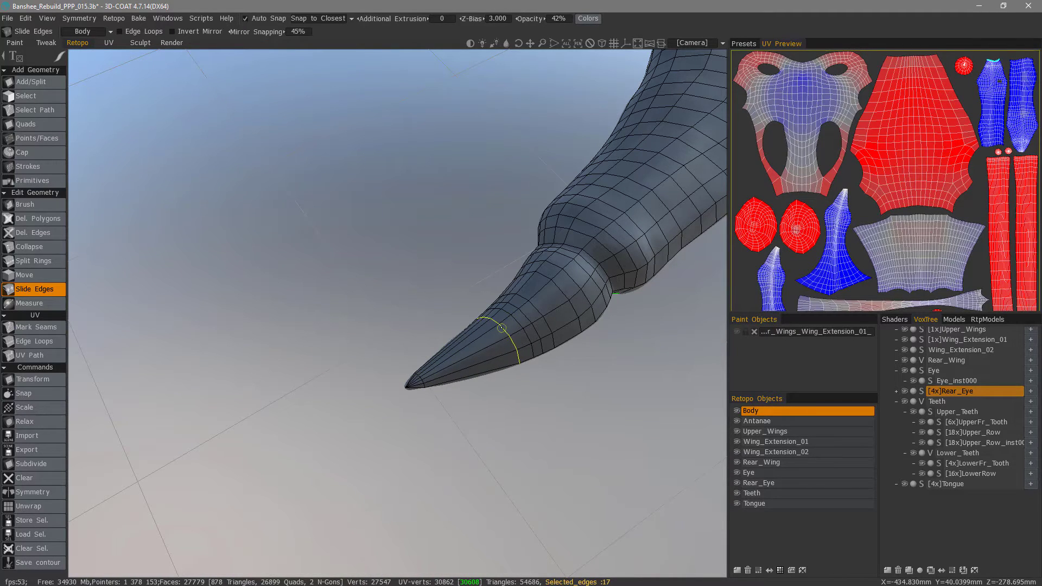
click(26, 95)
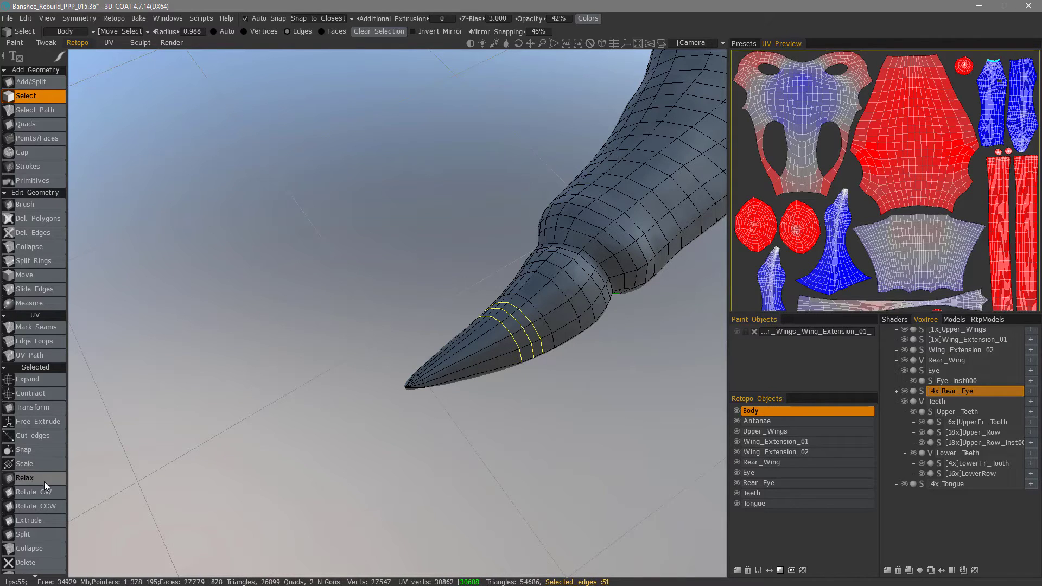
mouse_move(37, 482)
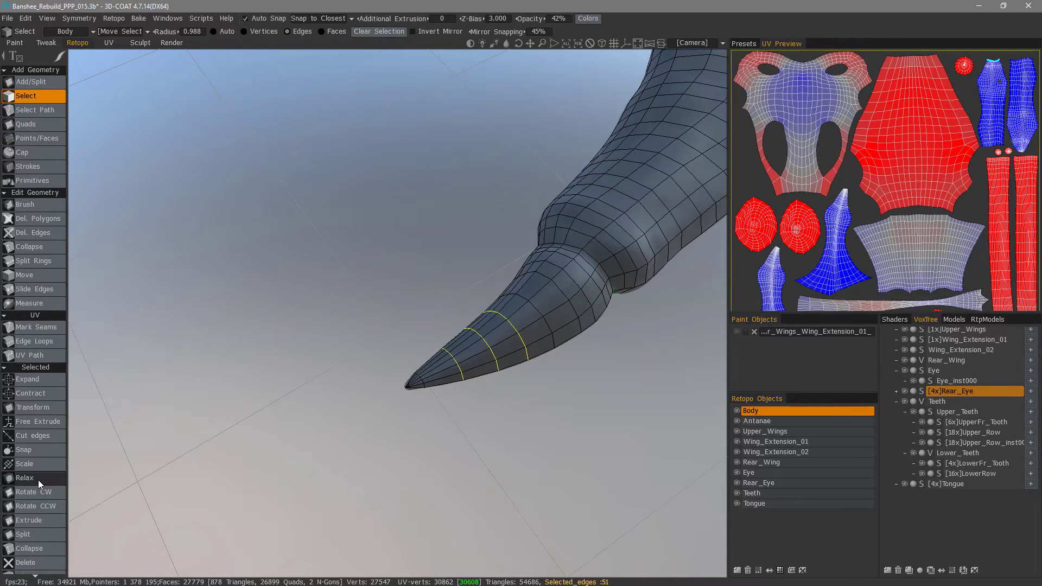
mouse_move(39, 484)
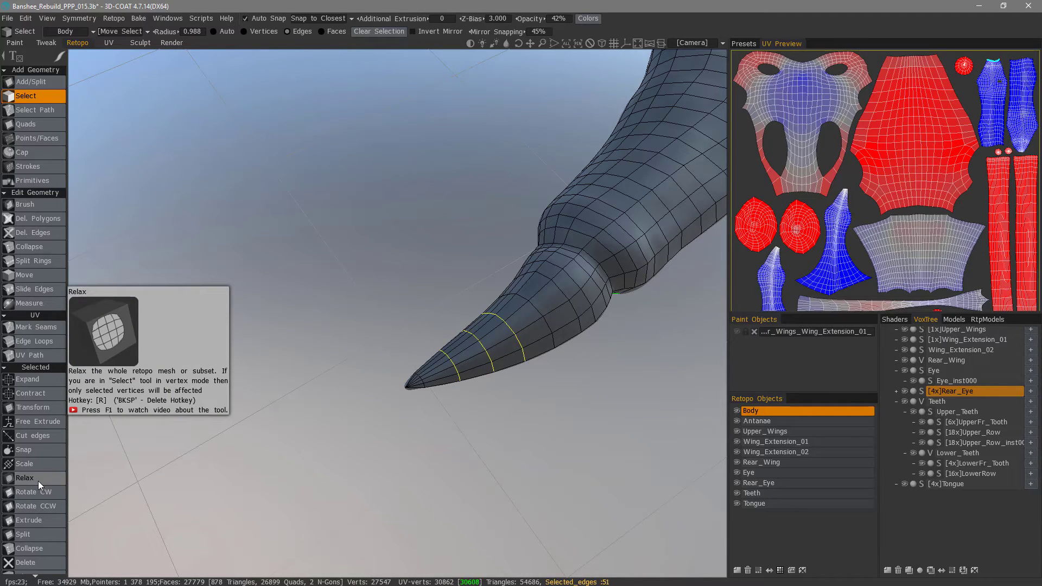
mouse_move(41, 385)
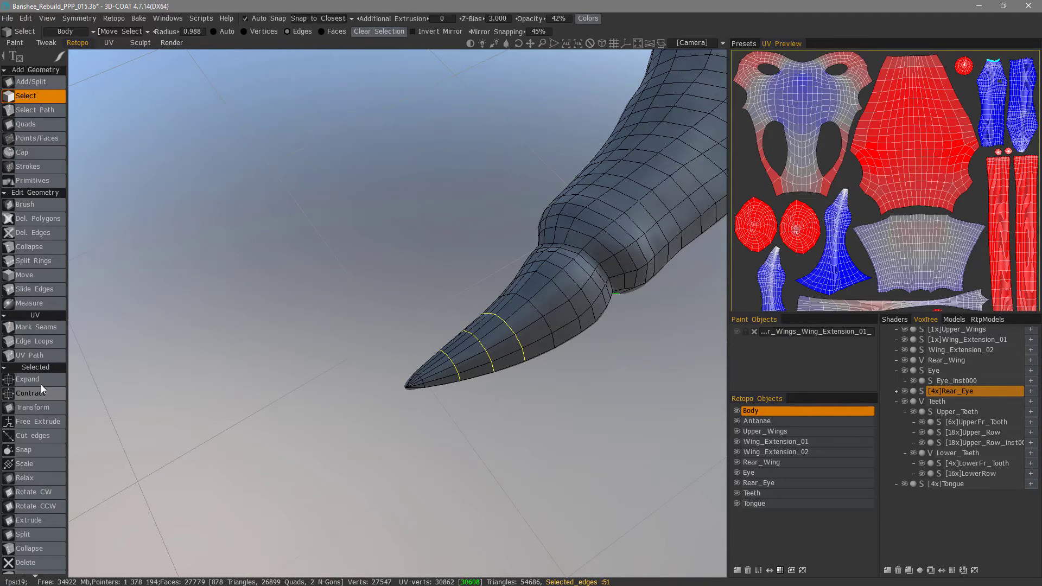